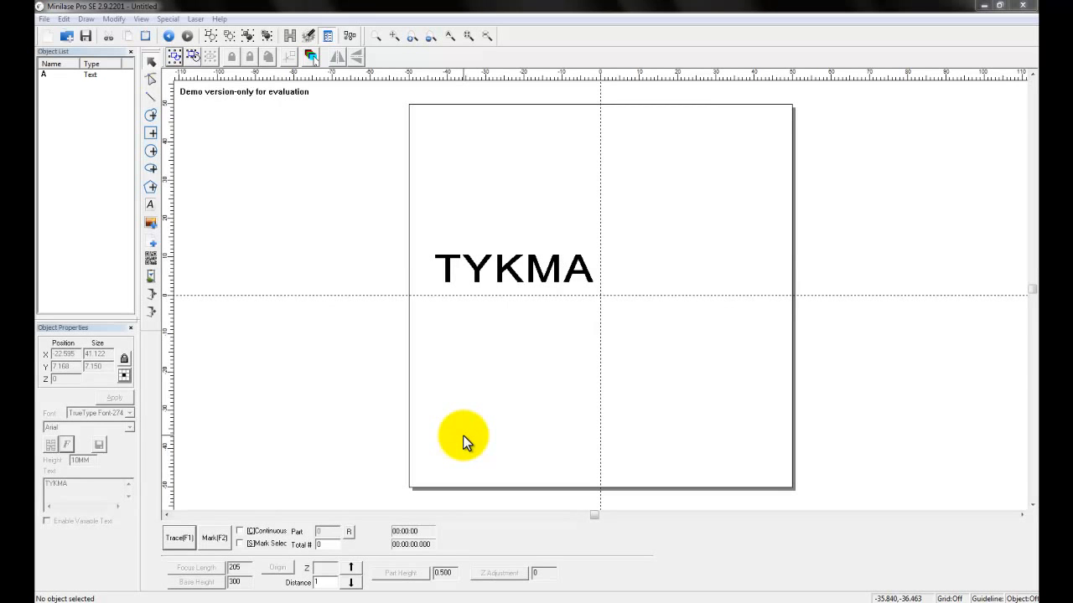
{"action": "mouse_move", "coordinate": [373, 419]}
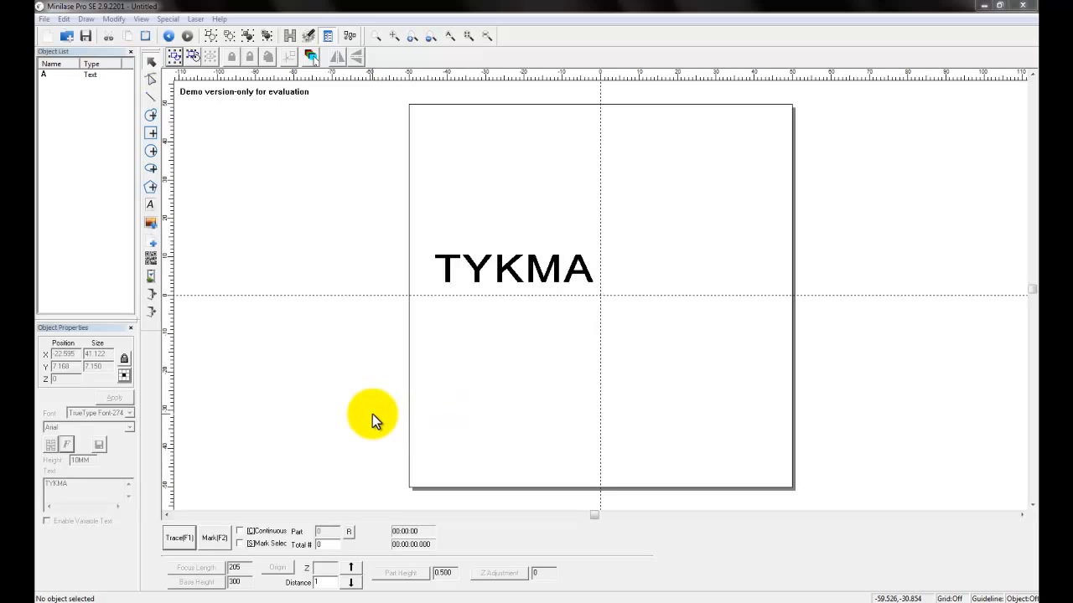
{"action": "mouse_move", "coordinate": [371, 413]}
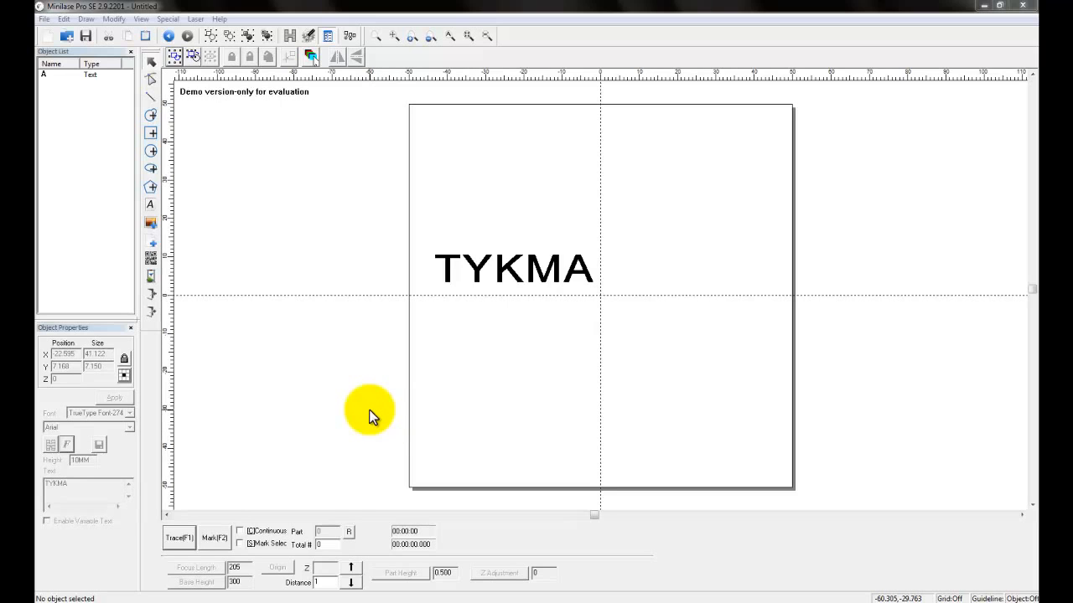
{"action": "mouse_move", "coordinate": [368, 411]}
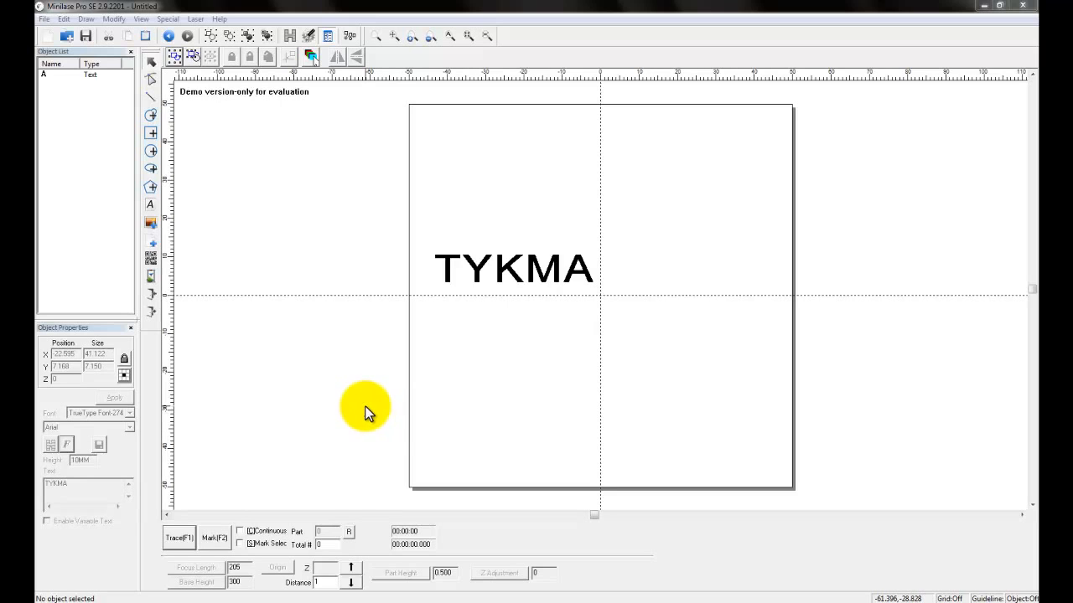
{"action": "mouse_move", "coordinate": [397, 48]}
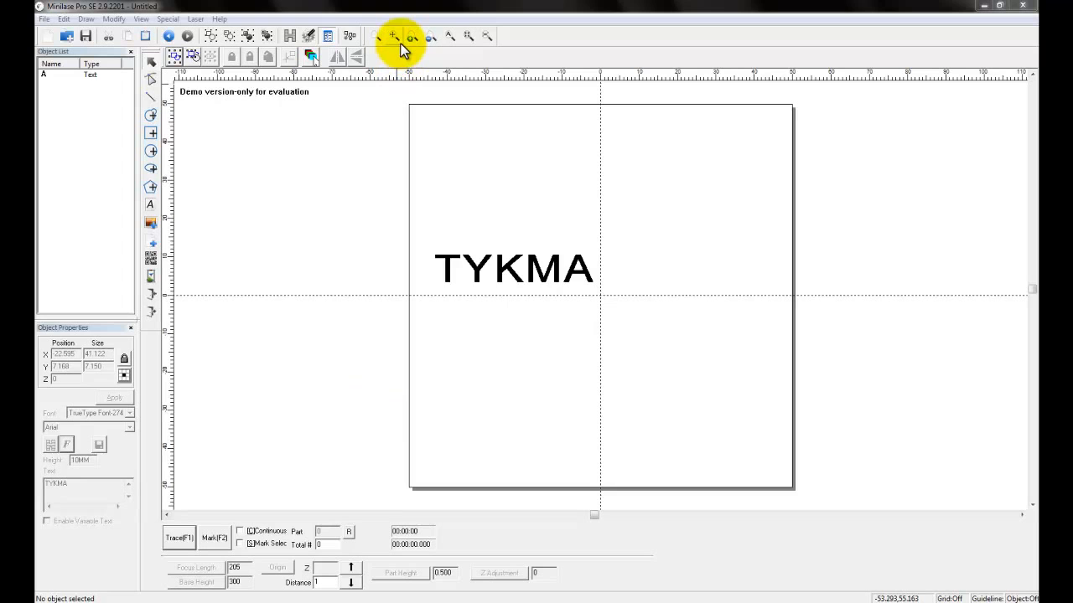
{"action": "mouse_move", "coordinate": [239, 185]}
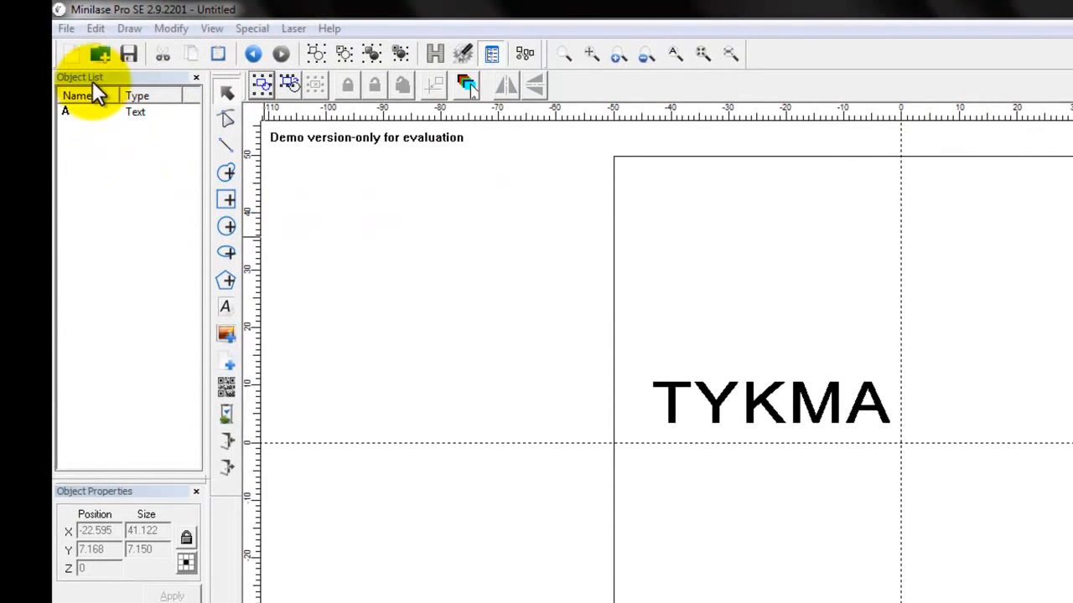
- Browse the File menu several times without choosing any command
{"action": "left_click", "coordinate": [66, 27]}
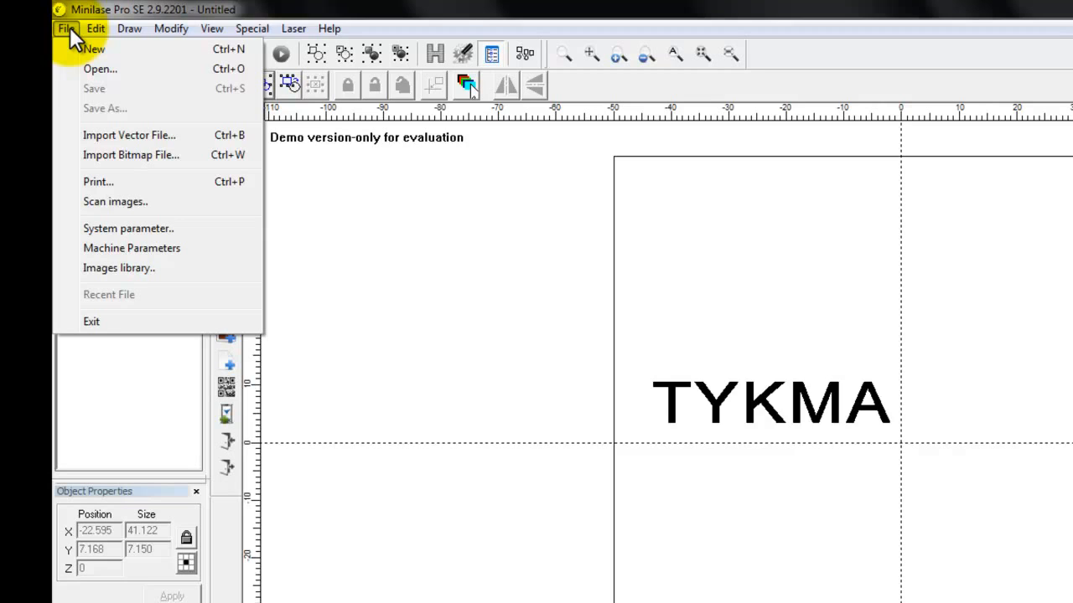
{"action": "mouse_move", "coordinate": [82, 30]}
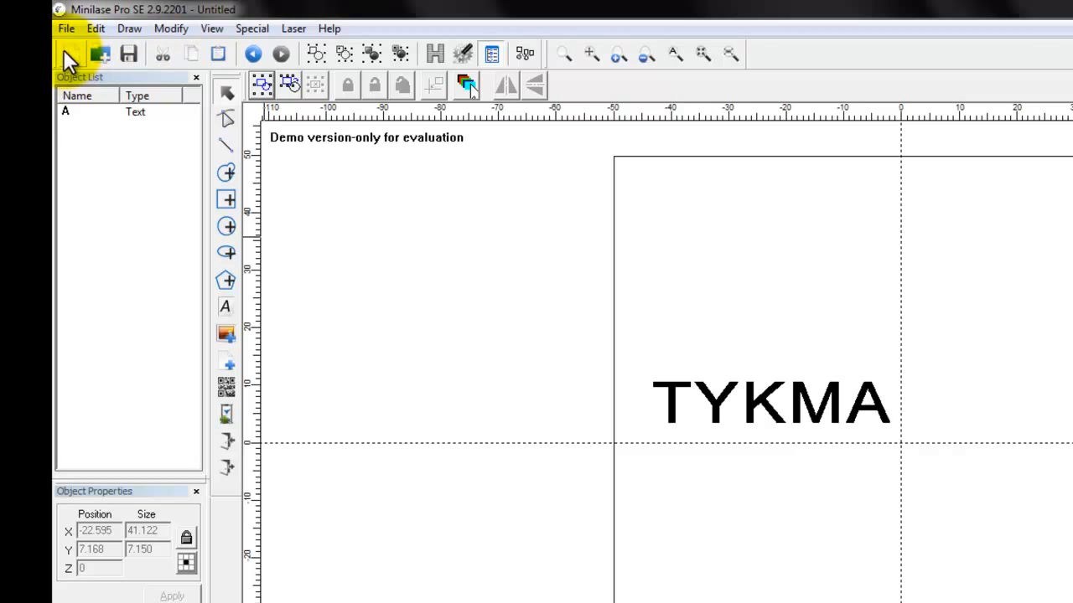
{"action": "mouse_move", "coordinate": [75, 41]}
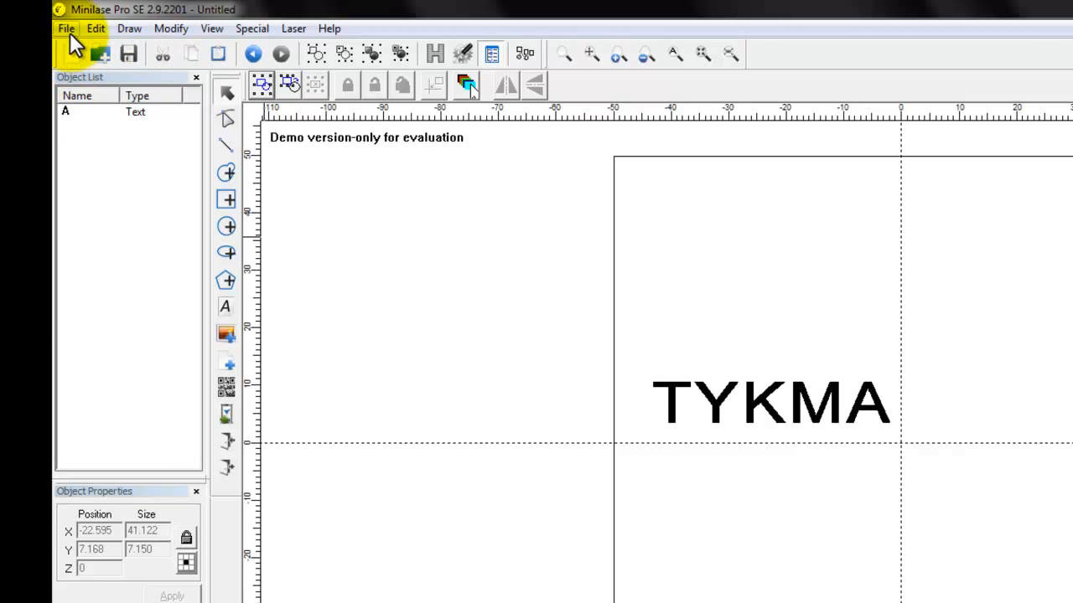
{"action": "left_click", "coordinate": [66, 27]}
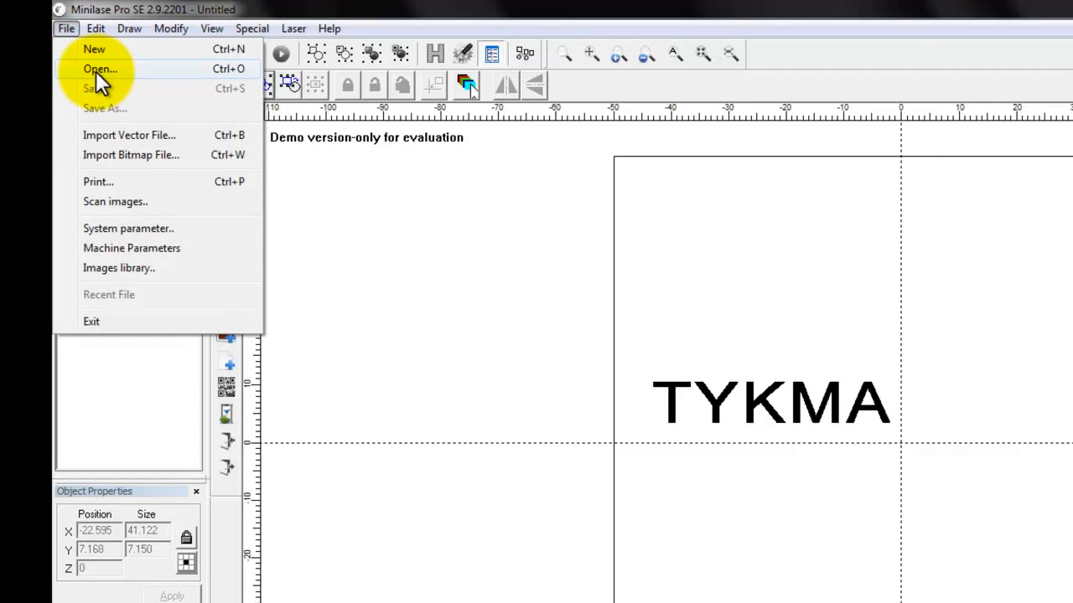
{"action": "left_click", "coordinate": [100, 53]}
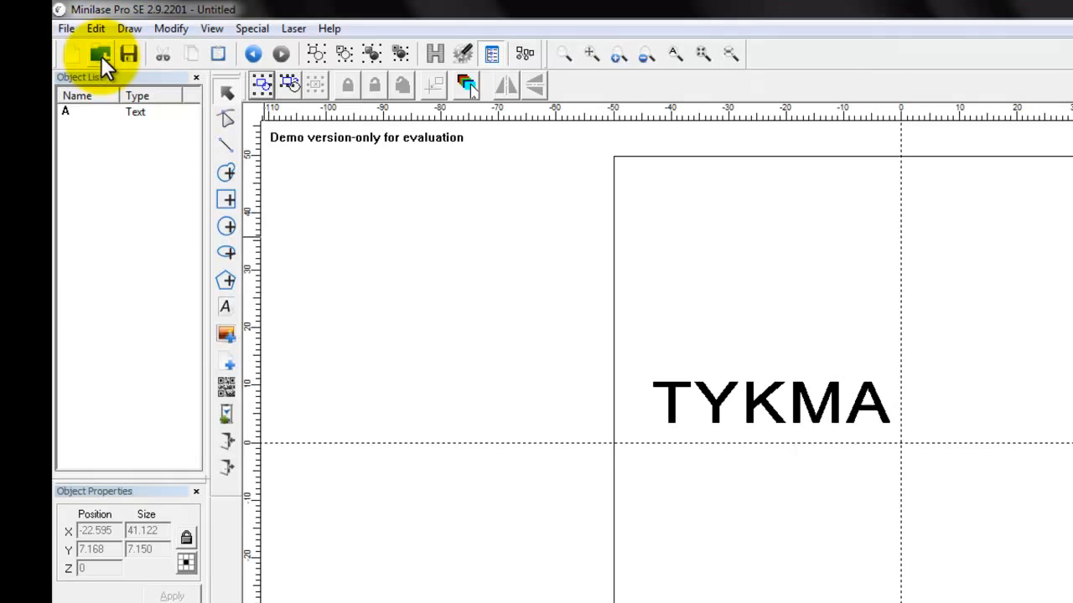
{"action": "left_click", "coordinate": [100, 53]}
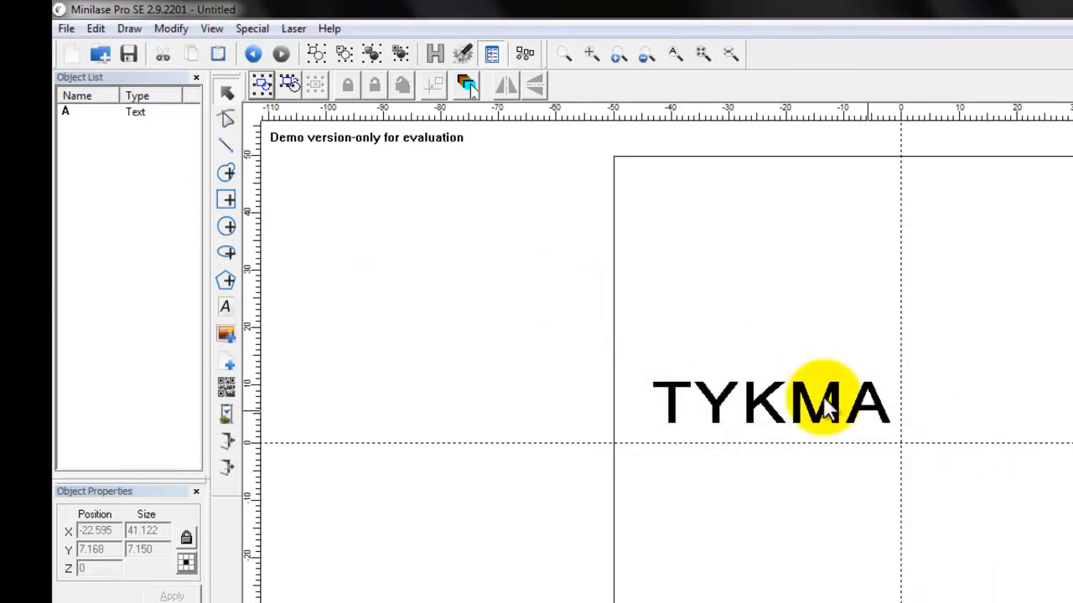
{"action": "left_click", "coordinate": [65, 28]}
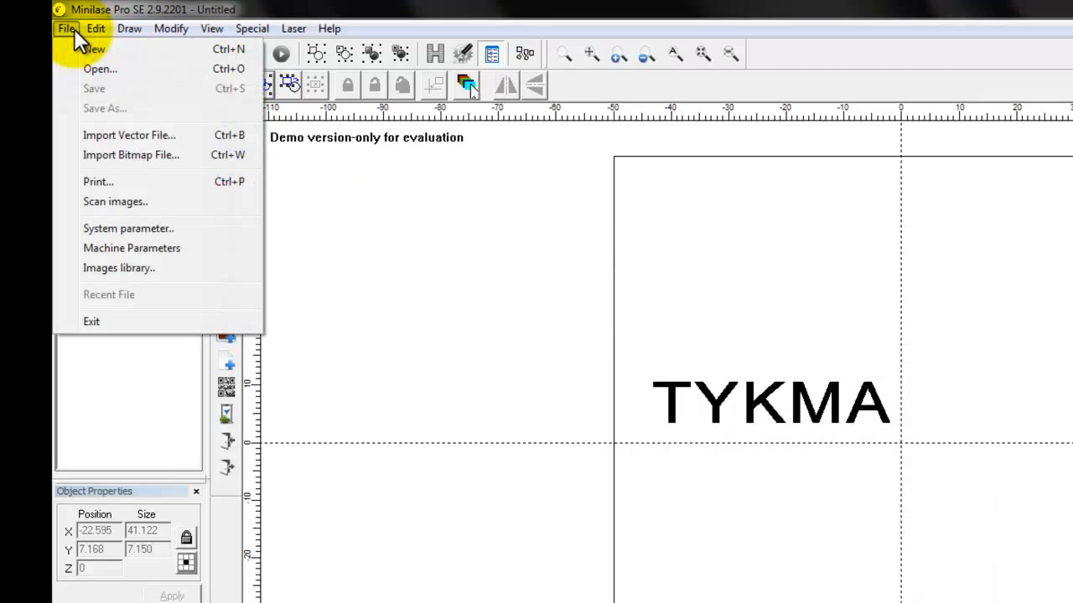
{"action": "mouse_move", "coordinate": [80, 46]}
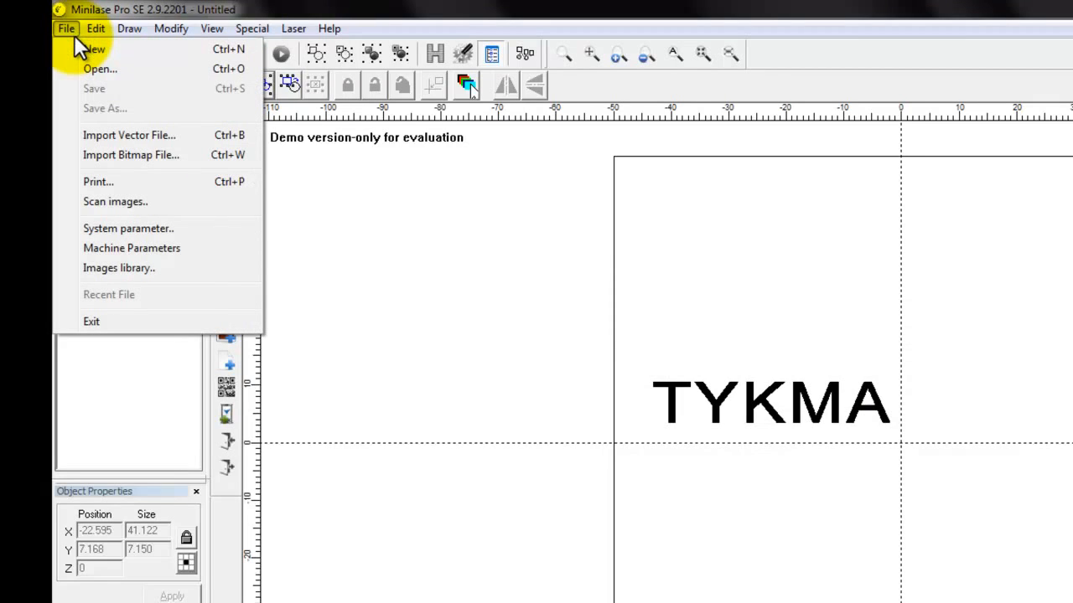
{"action": "mouse_move", "coordinate": [75, 36]}
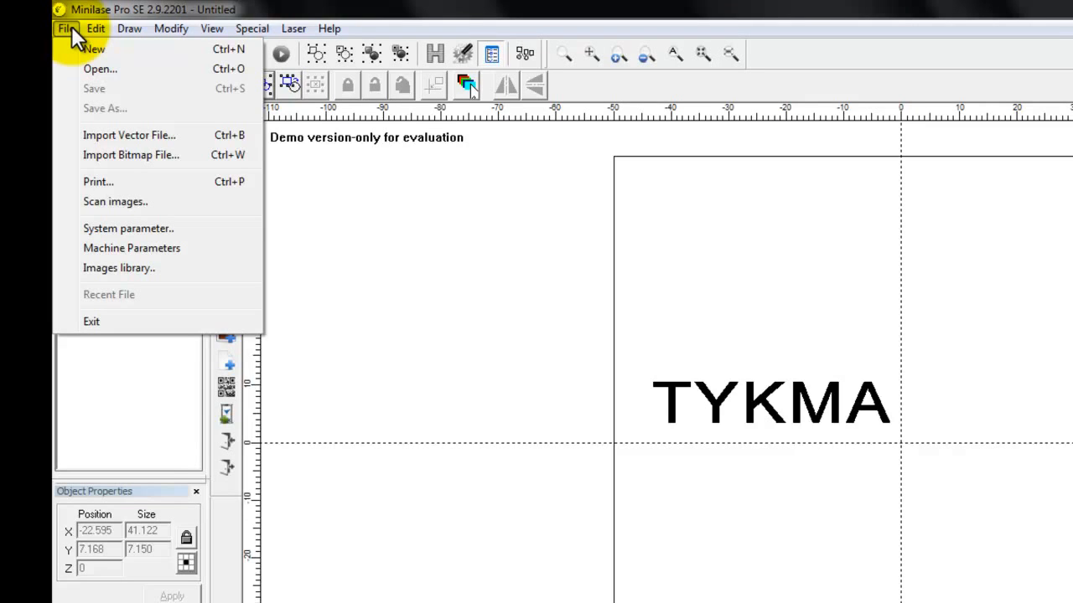
- Glance at the Edit menu, then zoom a window onto the T and Y of TYKMA
{"action": "left_click", "coordinate": [95, 28]}
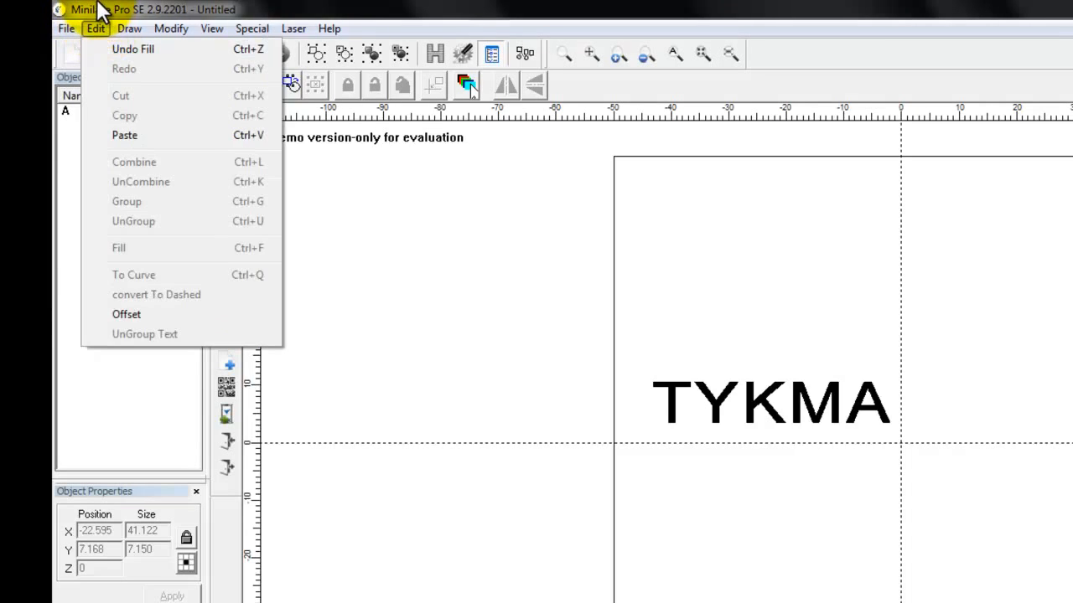
{"action": "left_click", "coordinate": [612, 532]}
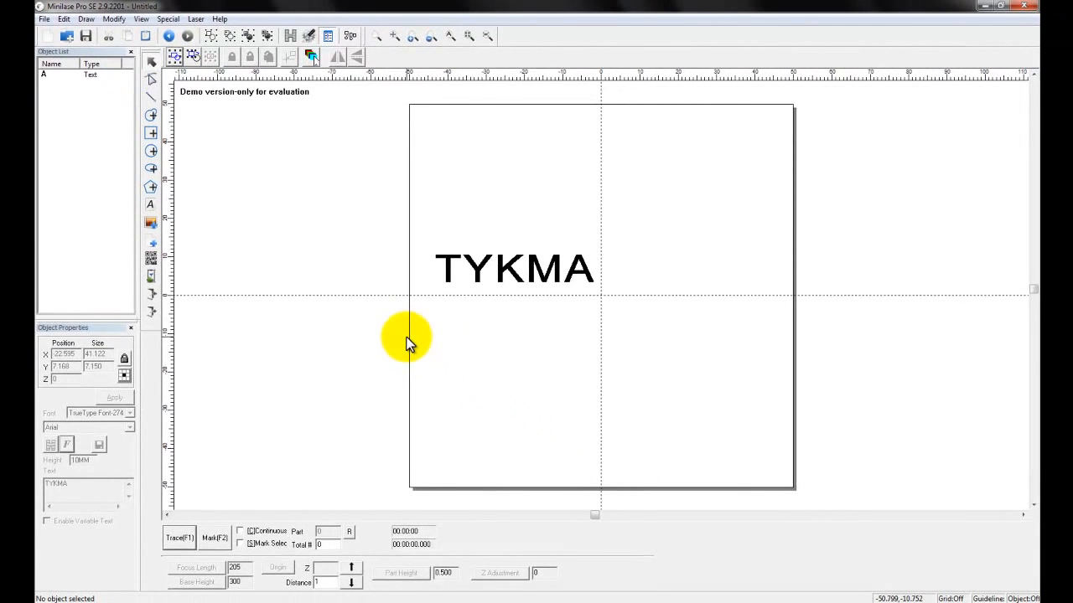
{"action": "mouse_move", "coordinate": [408, 339]}
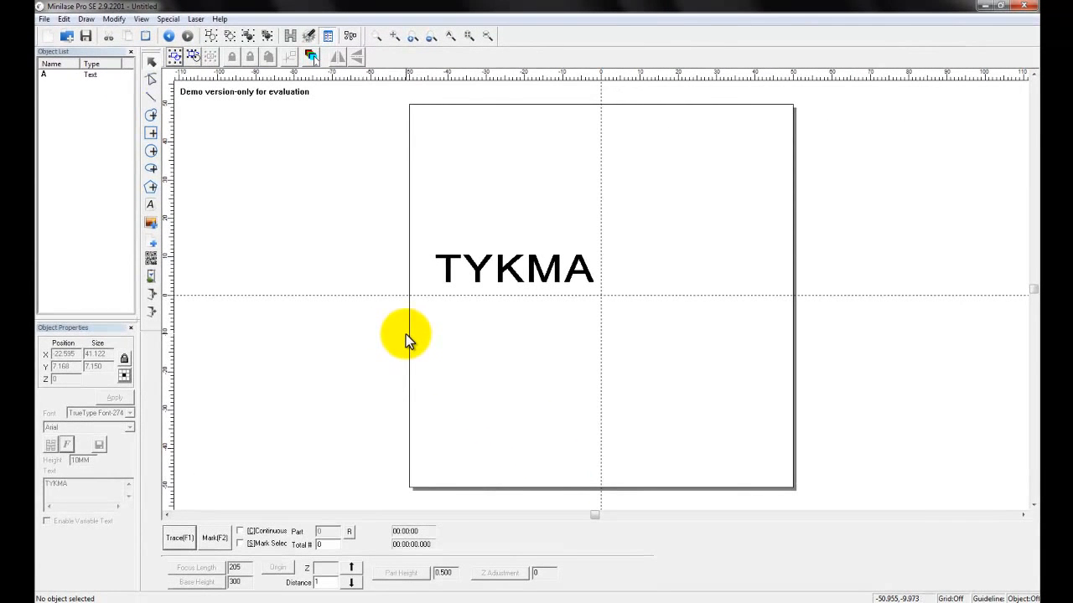
{"action": "mouse_move", "coordinate": [410, 339]}
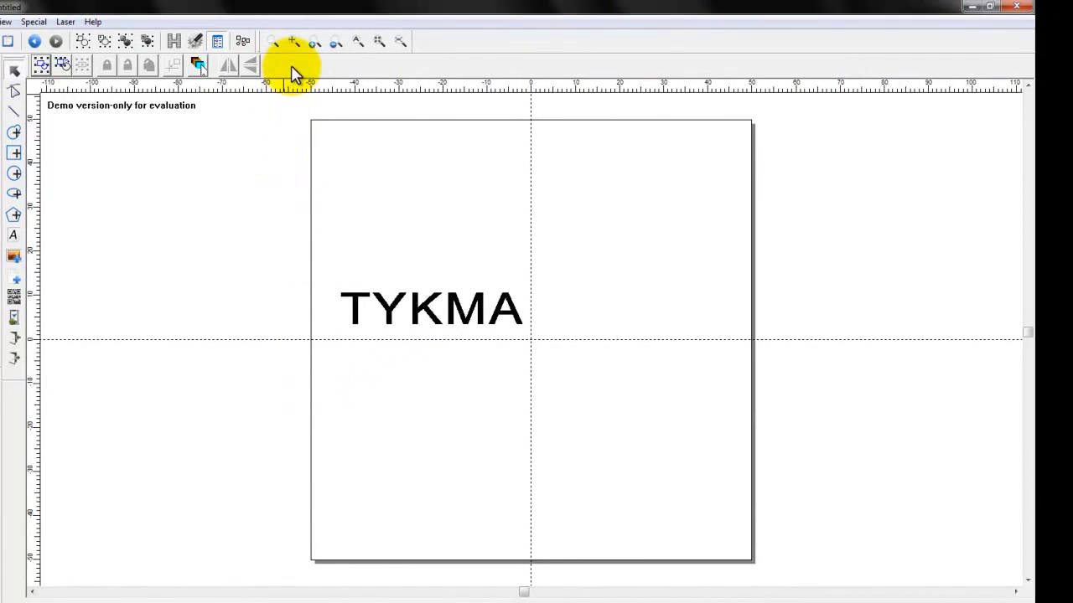
{"action": "mouse_move", "coordinate": [285, 54]}
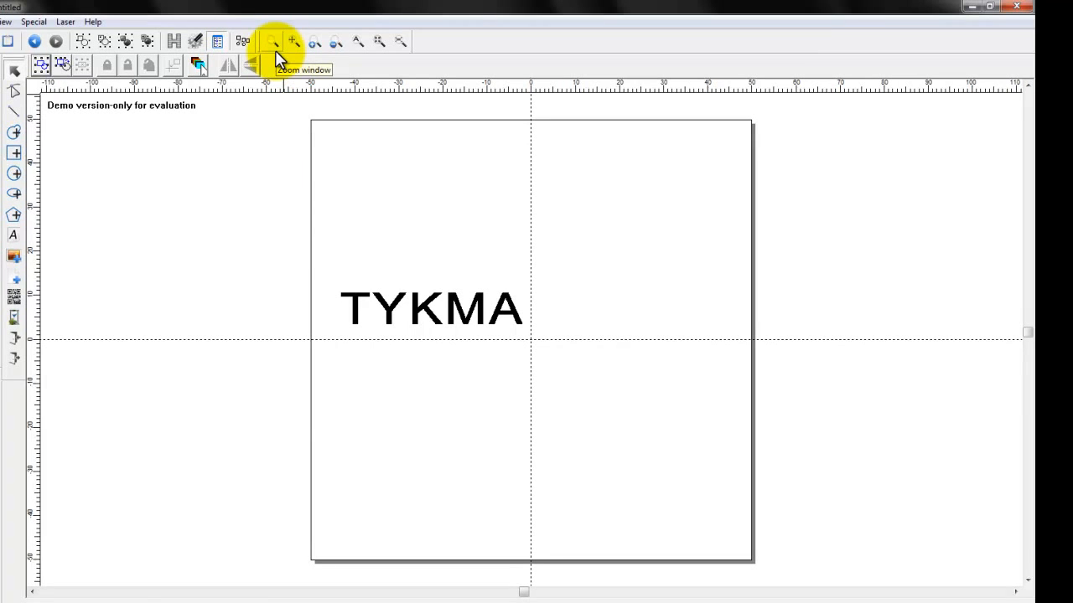
{"action": "left_click", "coordinate": [274, 44]}
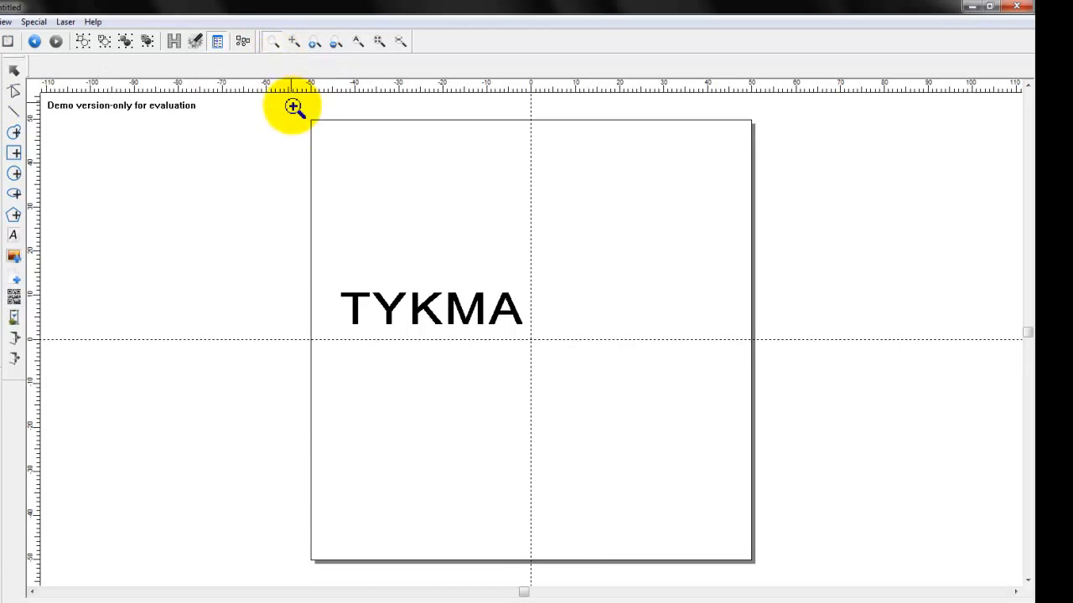
{"action": "mouse_move", "coordinate": [332, 291]}
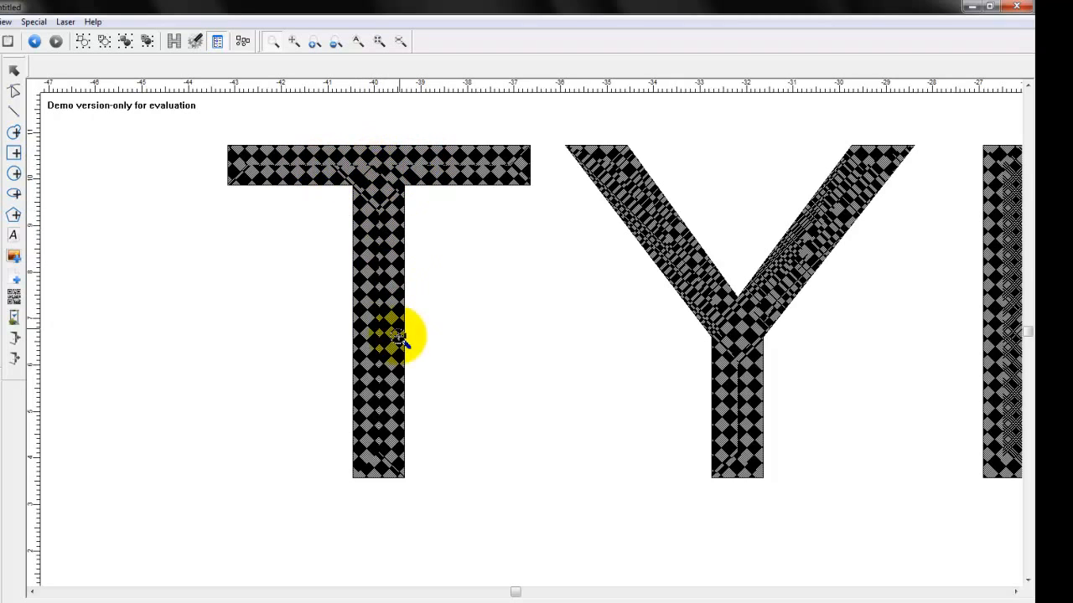
{"action": "mouse_move", "coordinate": [294, 168]}
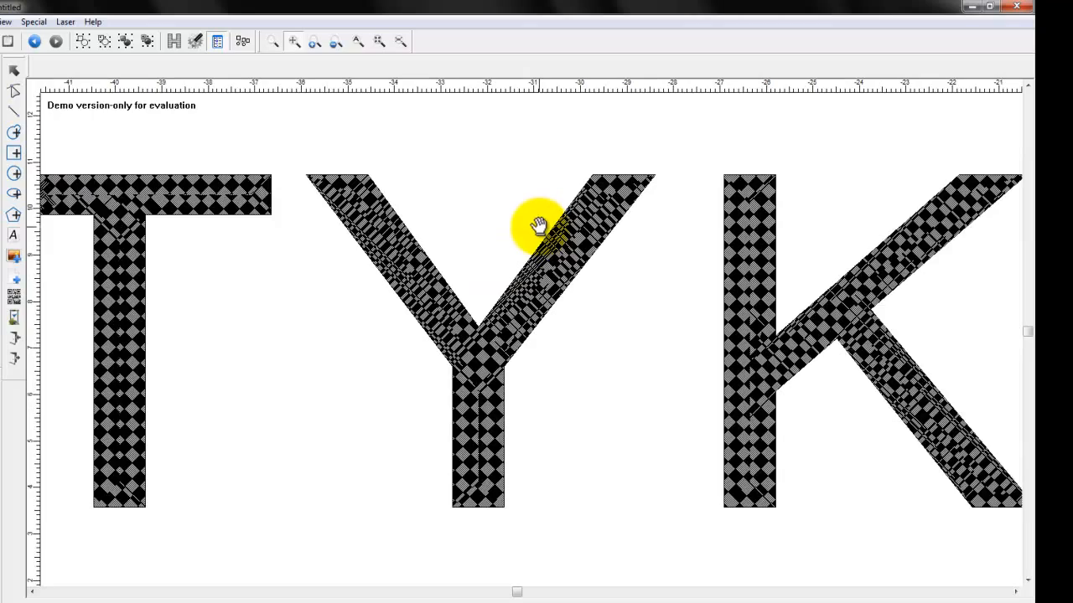
- Pan the magnified view so the K of TYKMA joins the T and Y
{"action": "left_click_drag", "start_coordinate": [538, 227], "coordinate": [471, 356]}
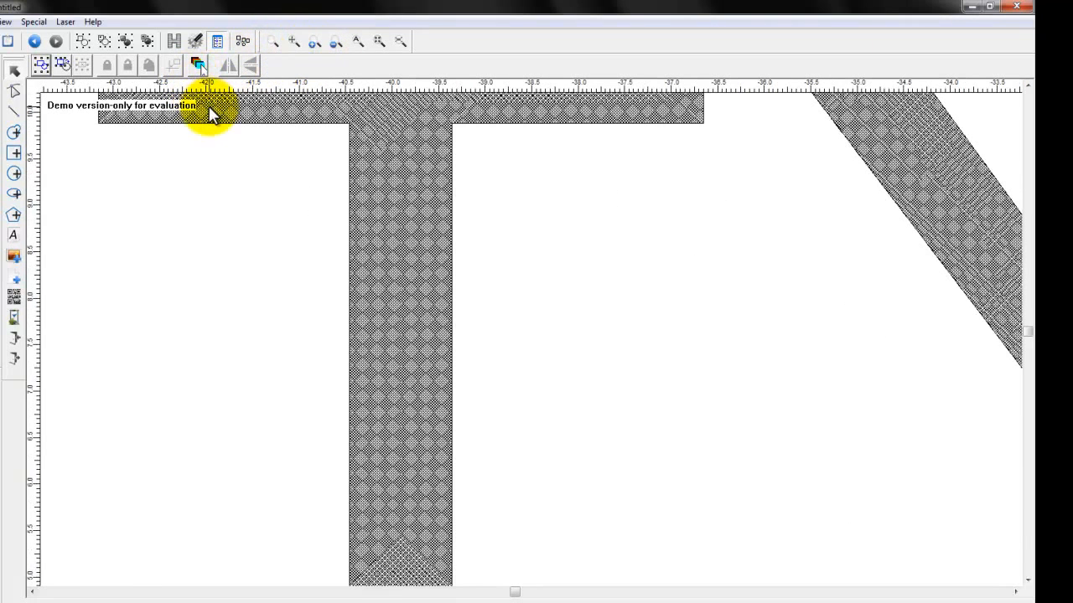
{"action": "mouse_move", "coordinate": [137, 170]}
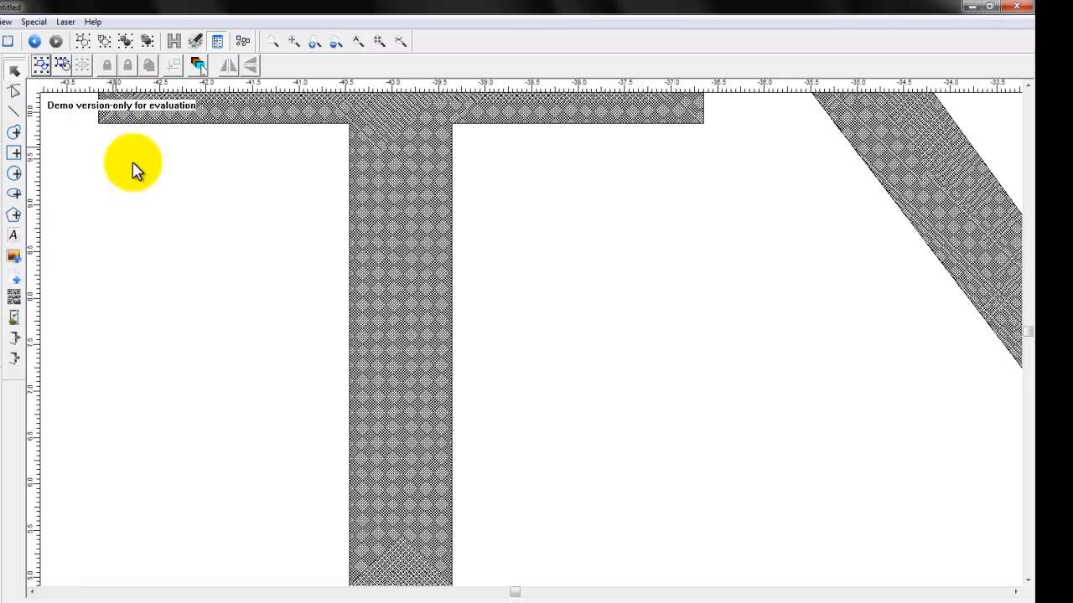
{"action": "mouse_move", "coordinate": [299, 205]}
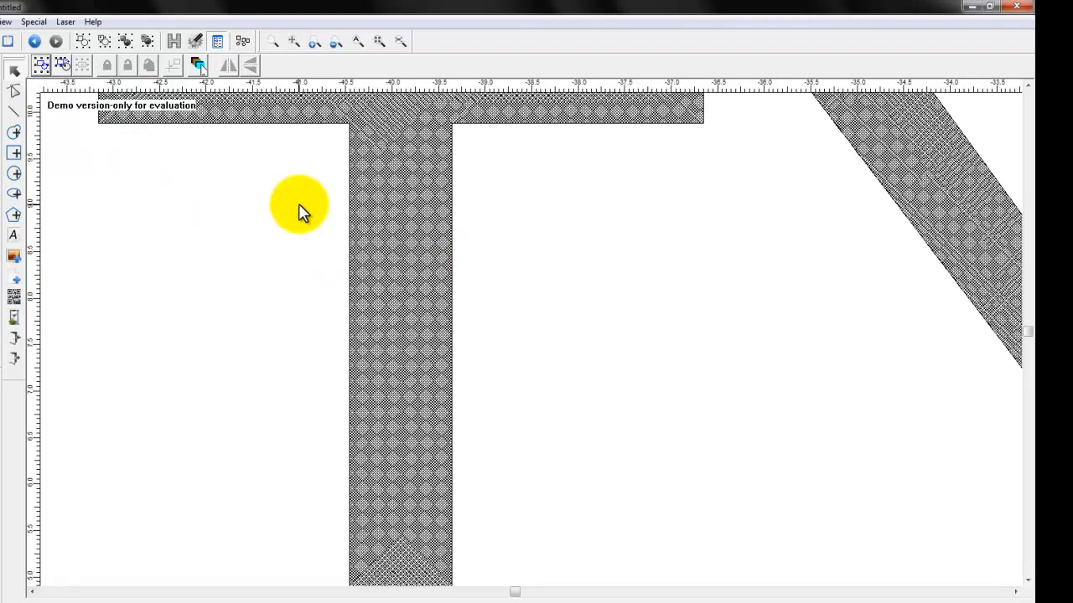
{"action": "mouse_move", "coordinate": [260, 368]}
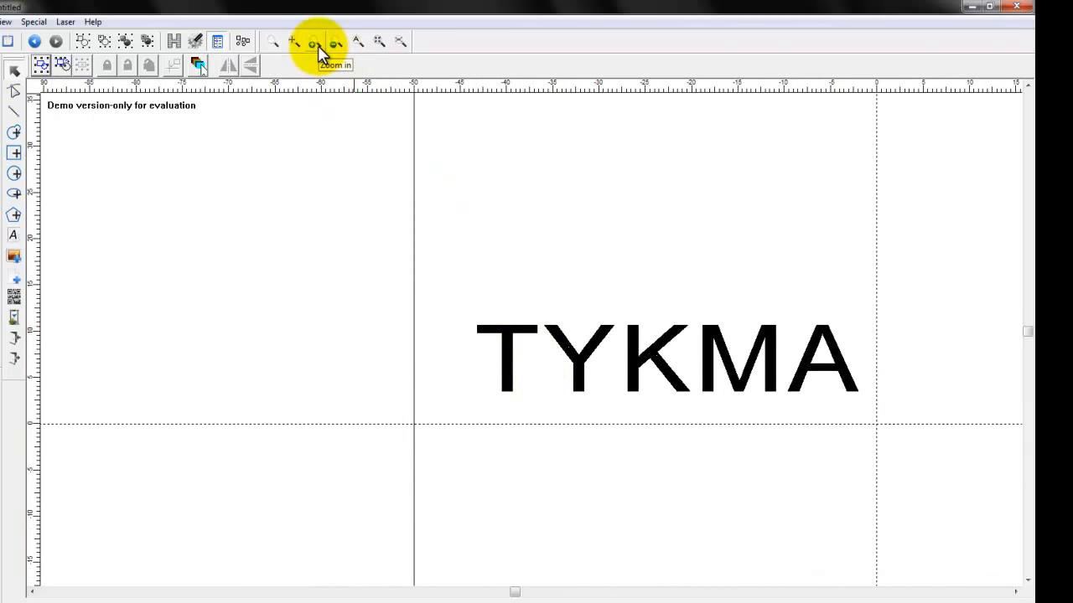
- Zoom in once on the TYKMA lettering, then zoom out twice to the full work area
{"action": "left_click", "coordinate": [333, 41]}
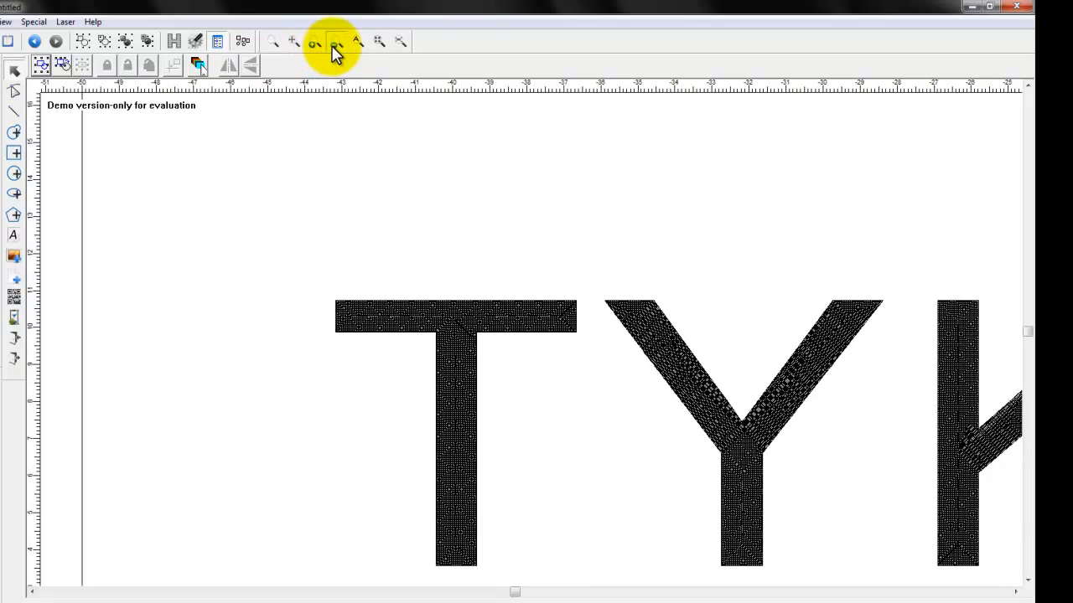
{"action": "left_click", "coordinate": [336, 41]}
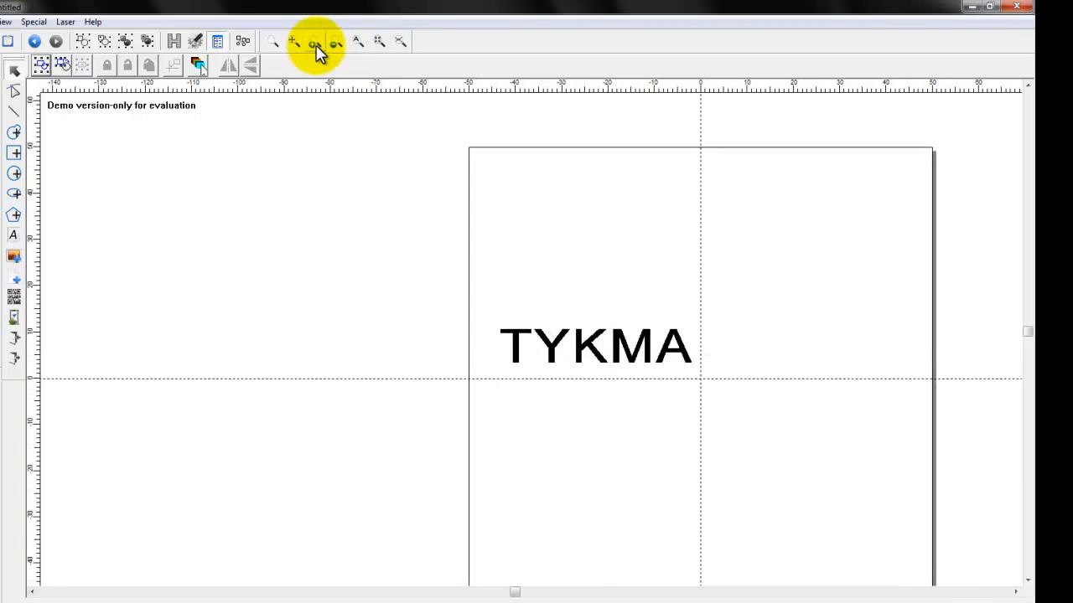
{"action": "left_click", "coordinate": [314, 41]}
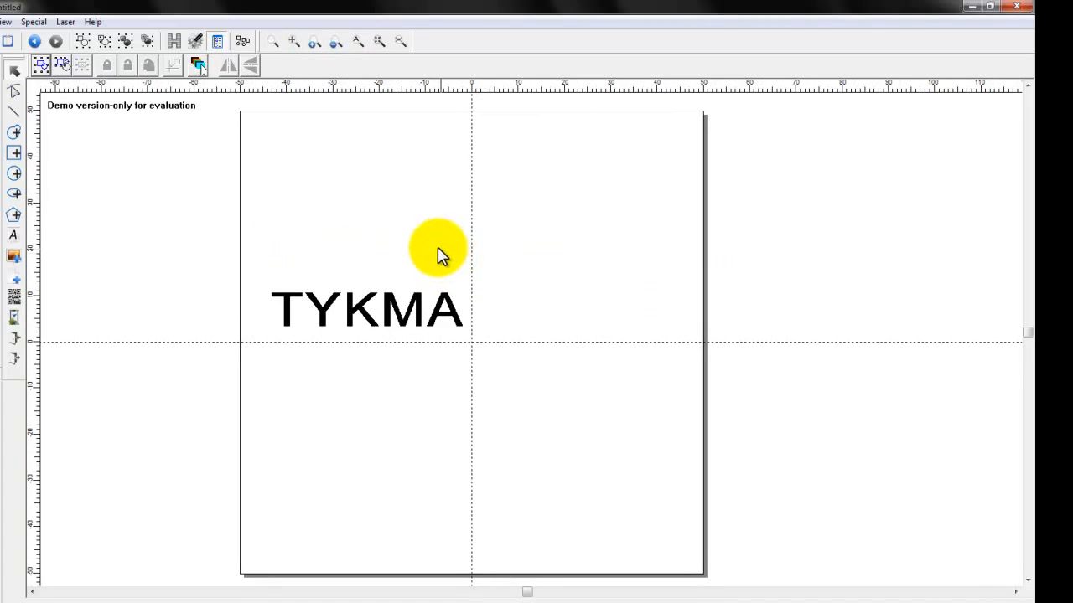
{"action": "mouse_move", "coordinate": [355, 41]}
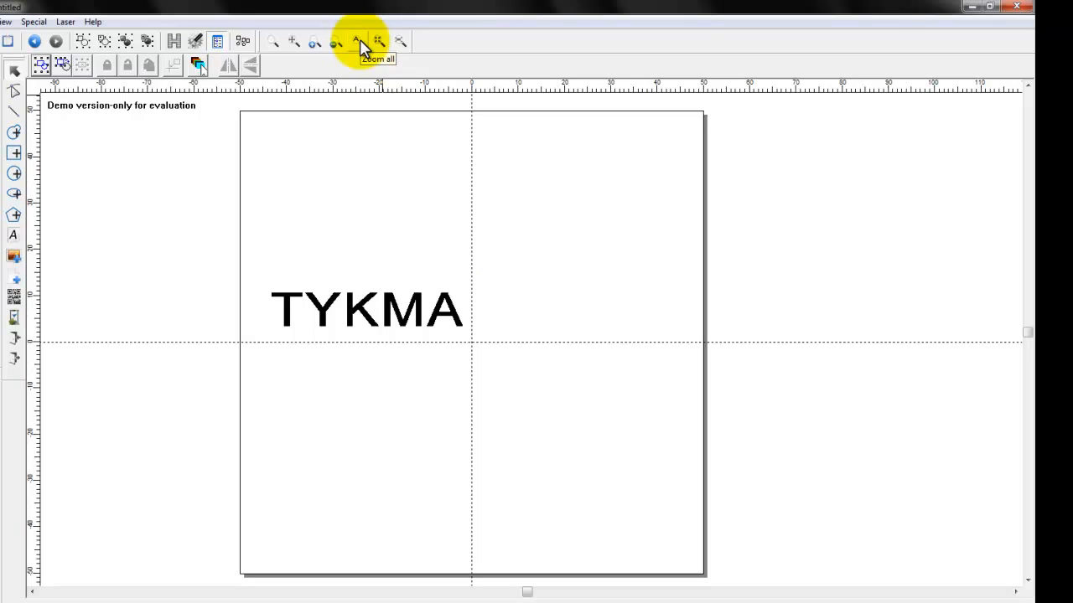
{"action": "mouse_move", "coordinate": [378, 337]}
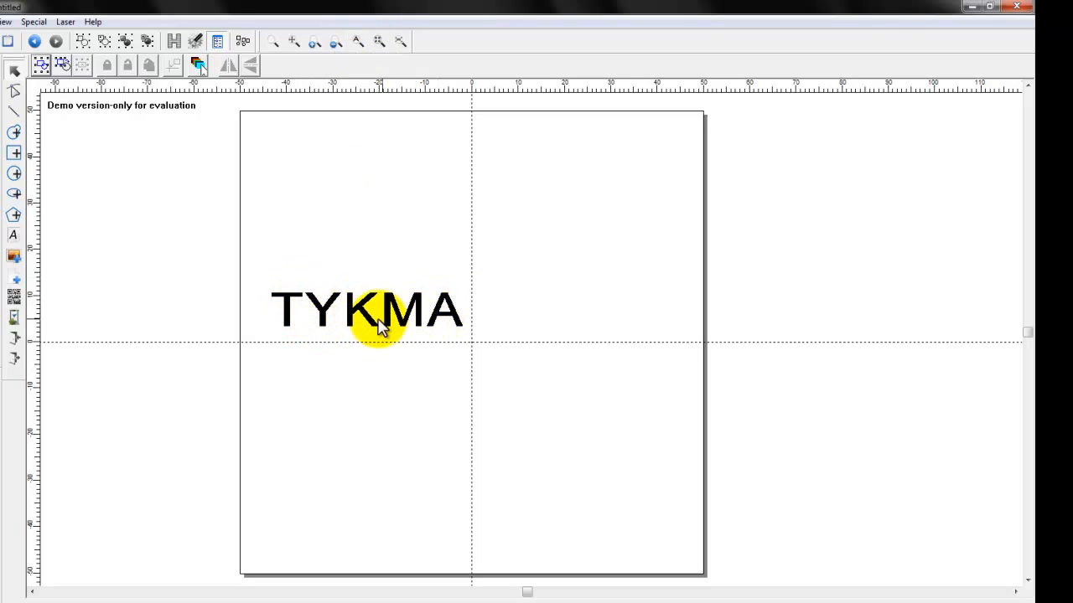
{"action": "mouse_move", "coordinate": [477, 183]}
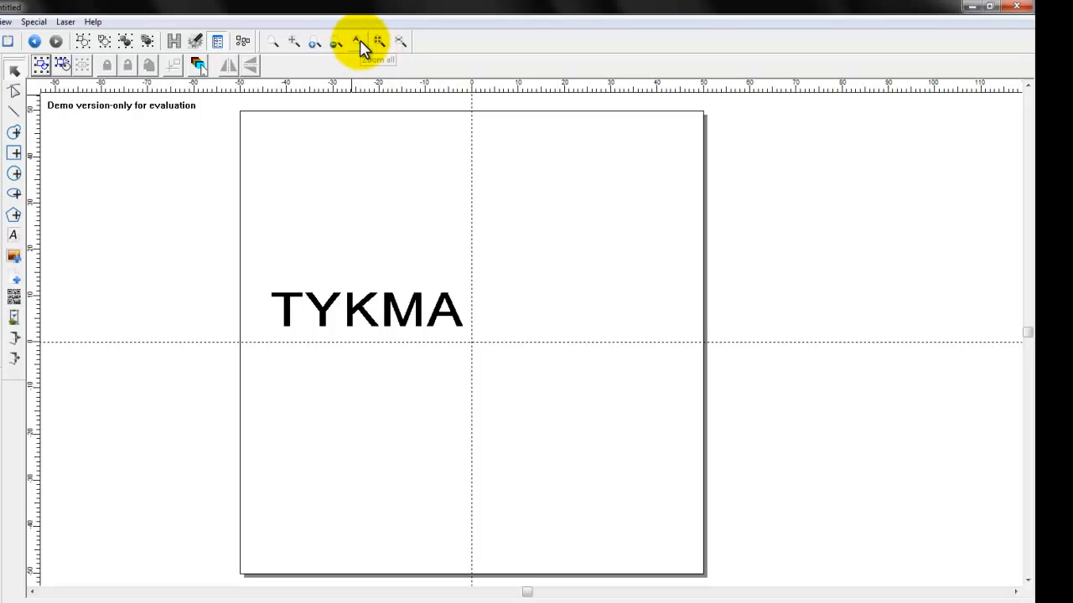
- Use Zoom All to fit the hatched TYKMA text to the window
{"action": "left_click", "coordinate": [353, 41]}
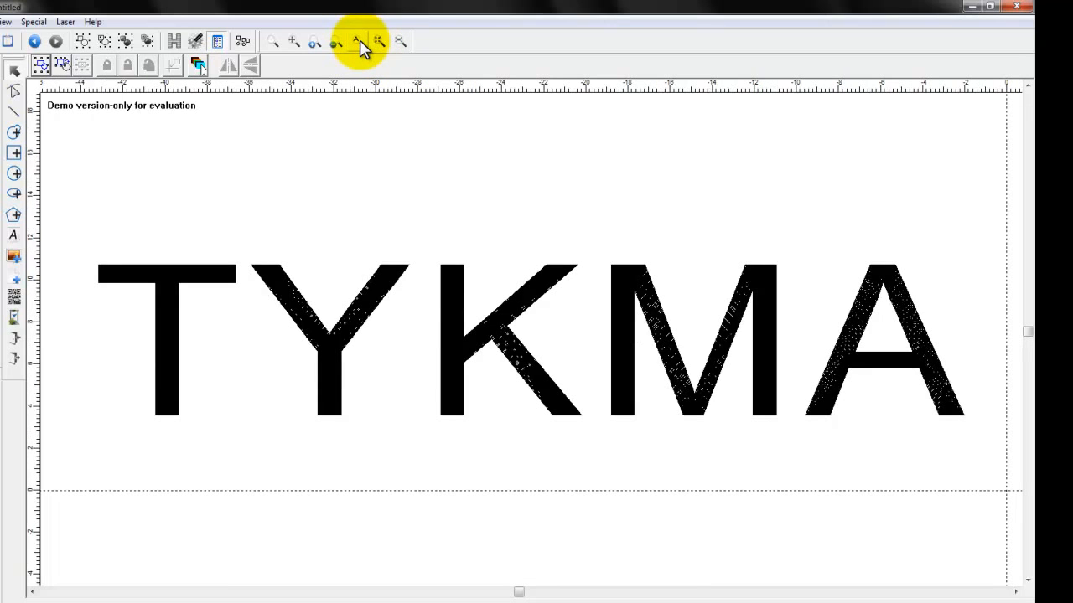
{"action": "mouse_move", "coordinate": [399, 41]}
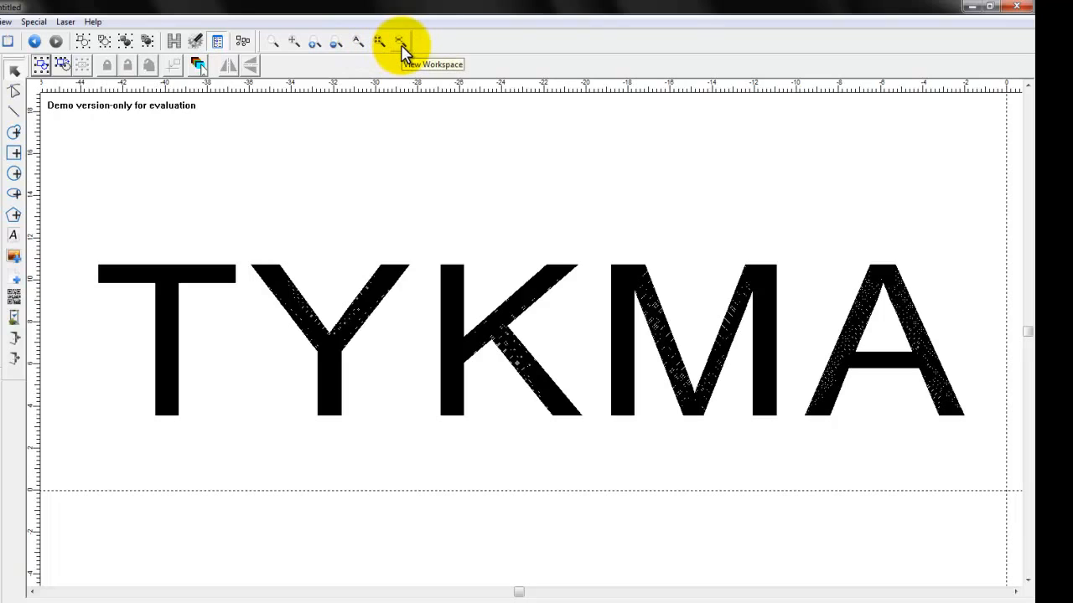
{"action": "mouse_move", "coordinate": [367, 52]}
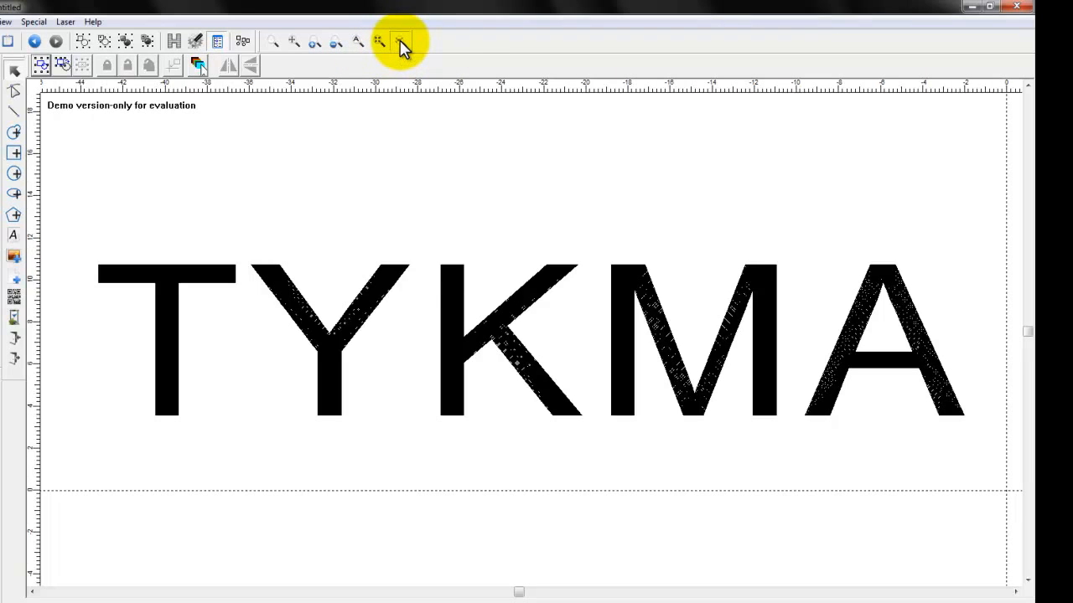
- Use View Workspace to show the whole marking area around TYKMA
{"action": "left_click", "coordinate": [395, 41]}
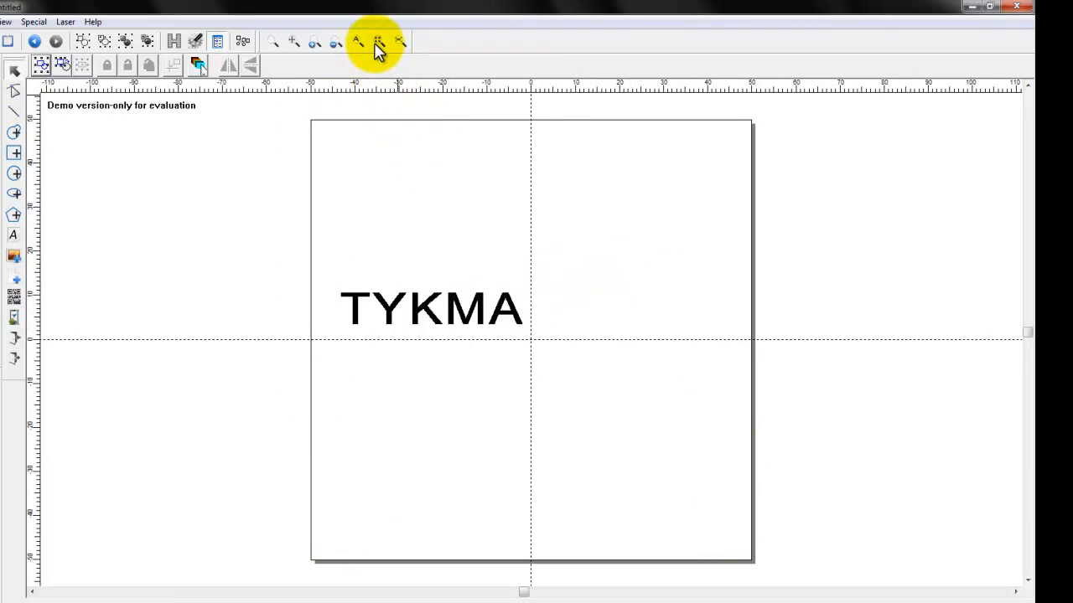
{"action": "mouse_move", "coordinate": [376, 42]}
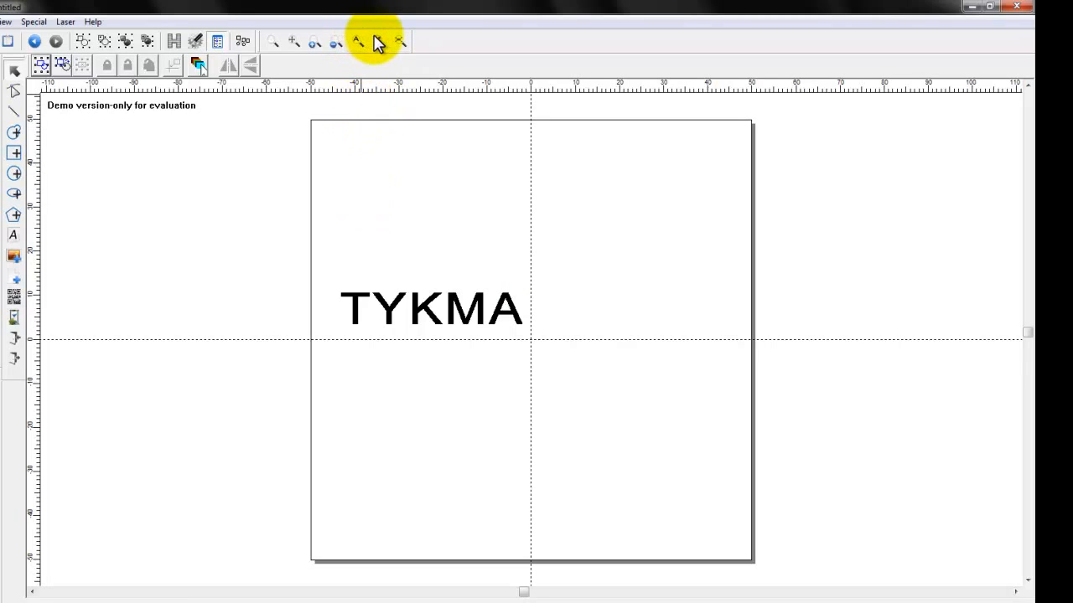
{"action": "mouse_move", "coordinate": [376, 44]}
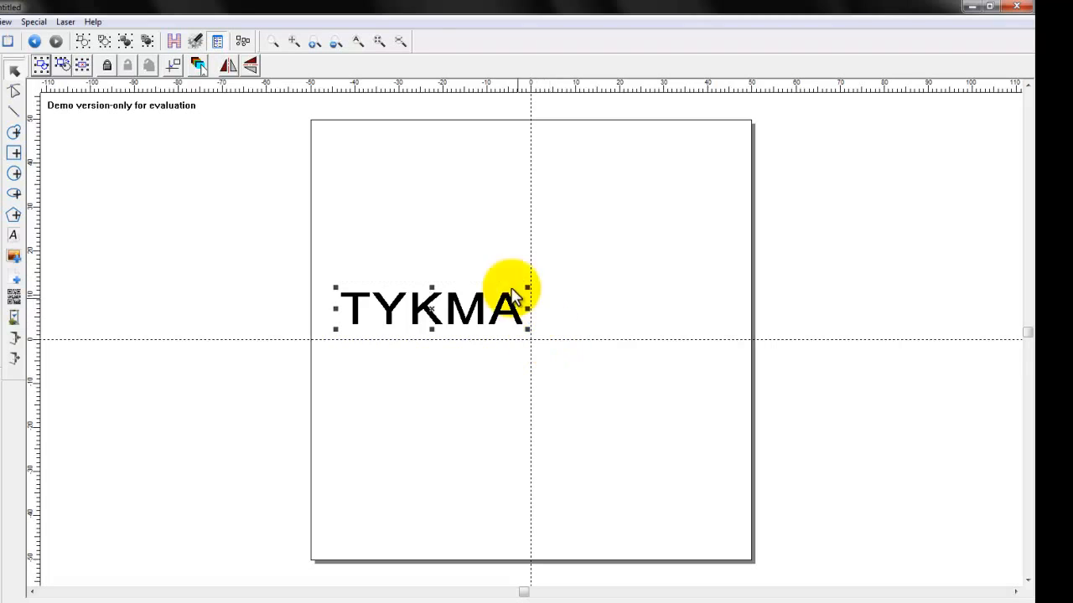
{"action": "mouse_move", "coordinate": [375, 42]}
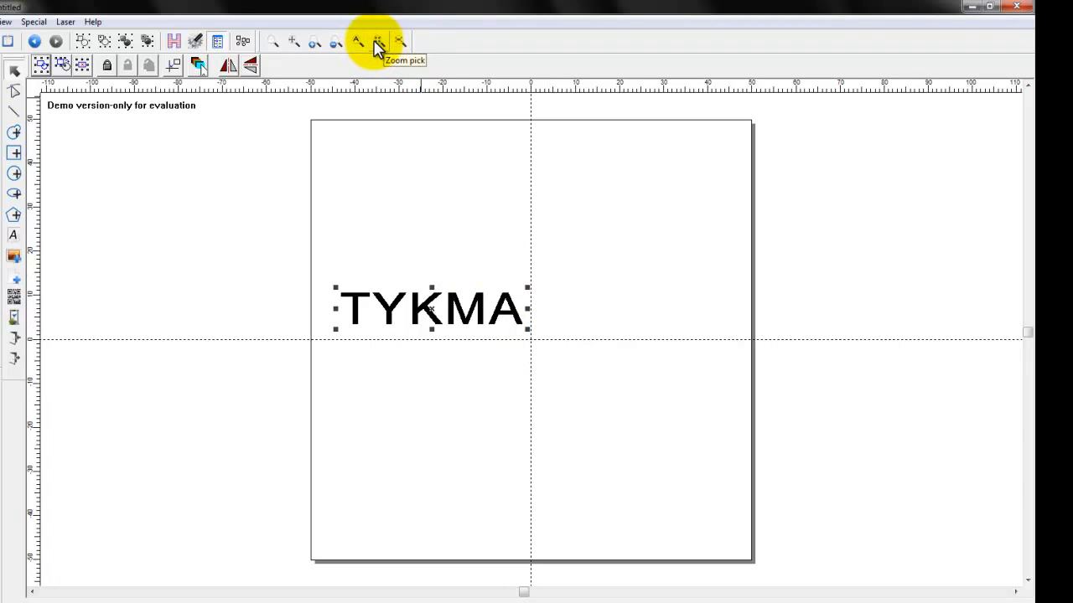
- Use Zoom Pick to zoom onto the selected TYKMA text
{"action": "left_click", "coordinate": [354, 40]}
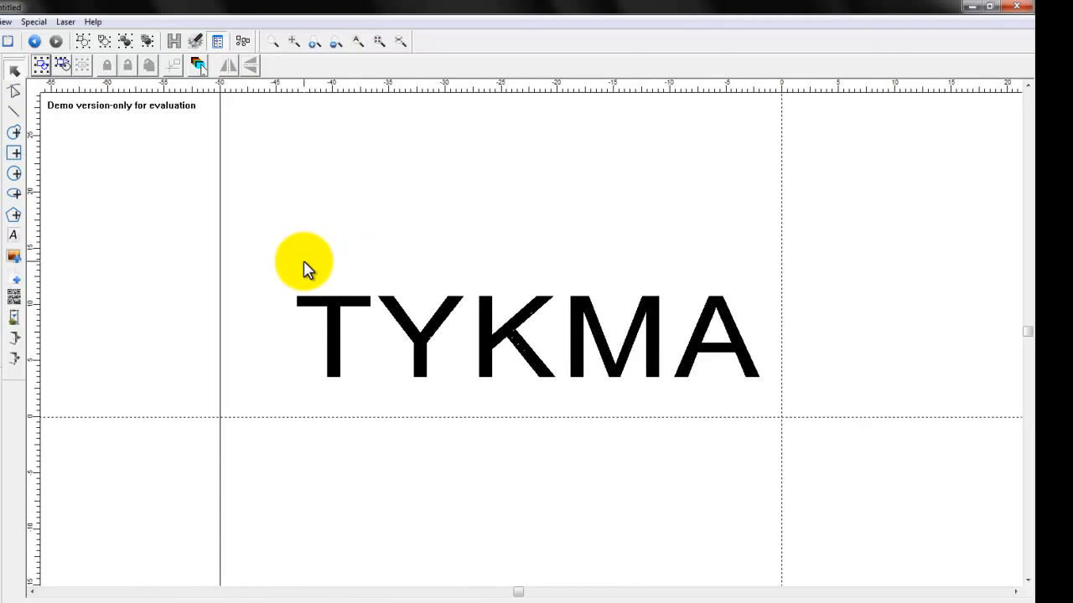
{"action": "mouse_move", "coordinate": [190, 189]}
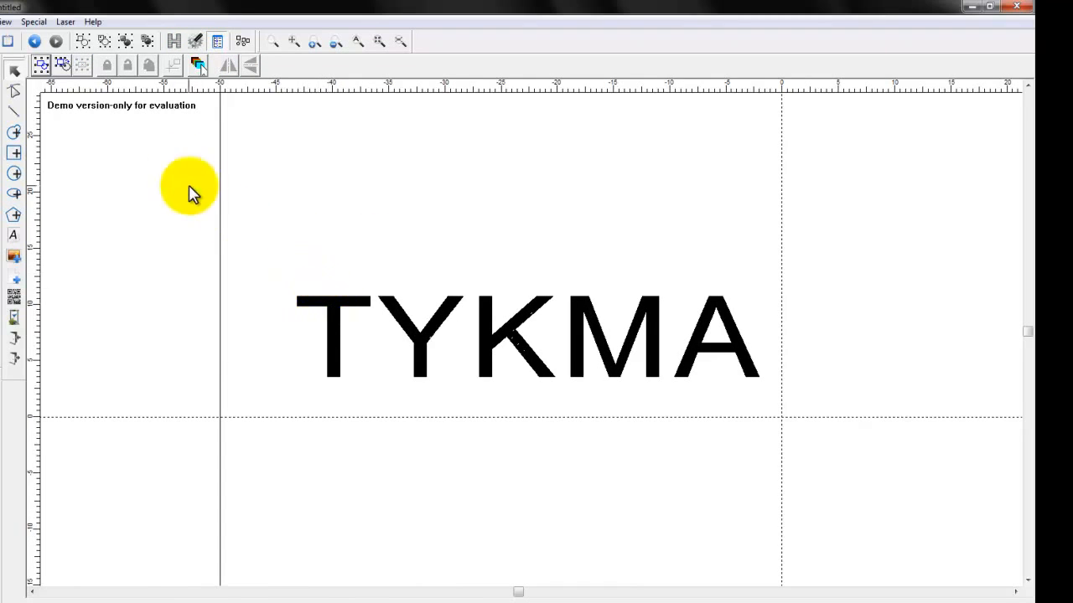
{"action": "left_click", "coordinate": [329, 331]}
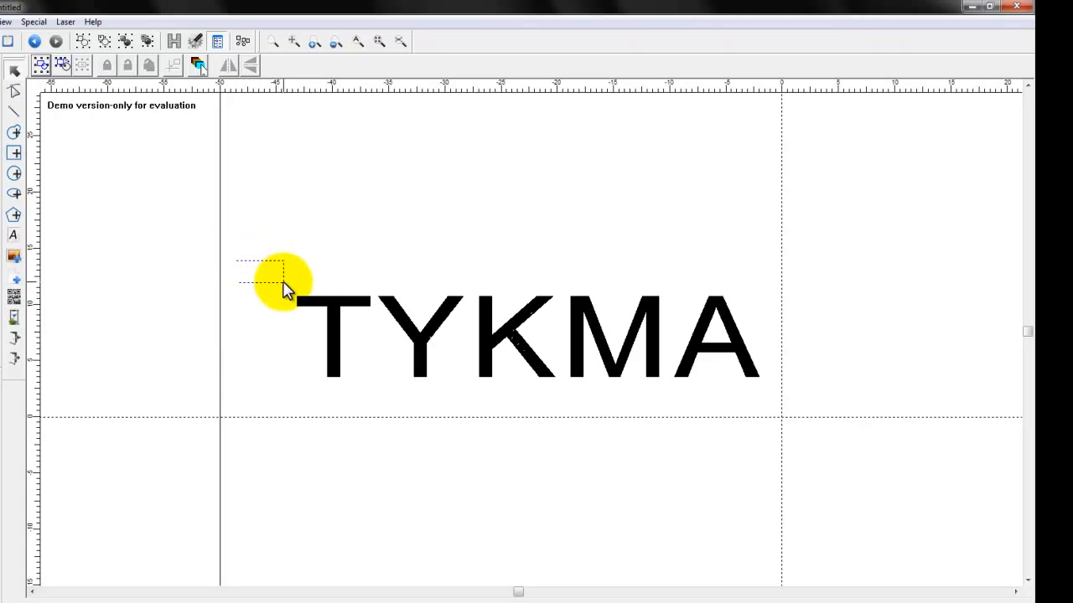
{"action": "left_click_drag", "start_coordinate": [280, 281], "coordinate": [587, 398]}
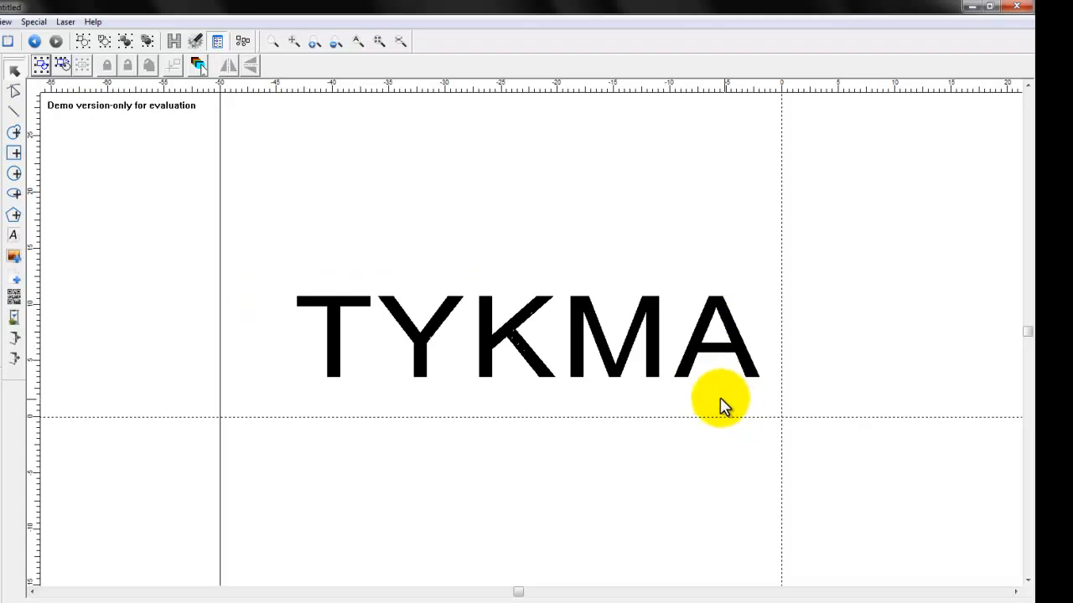
{"action": "mouse_move", "coordinate": [185, 226]}
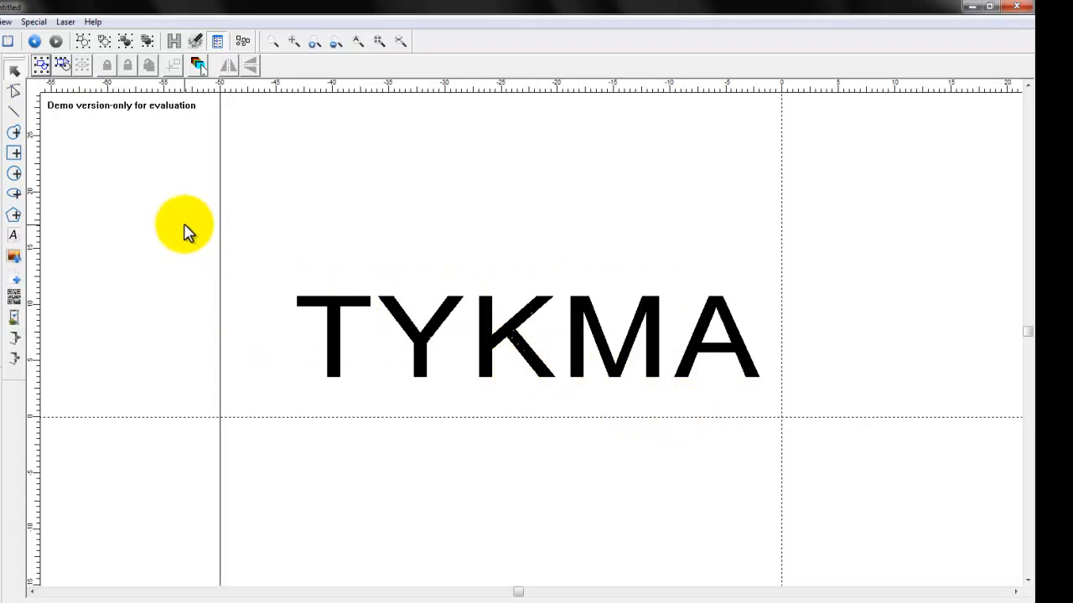
{"action": "left_click_drag", "start_coordinate": [184, 227], "coordinate": [888, 473]}
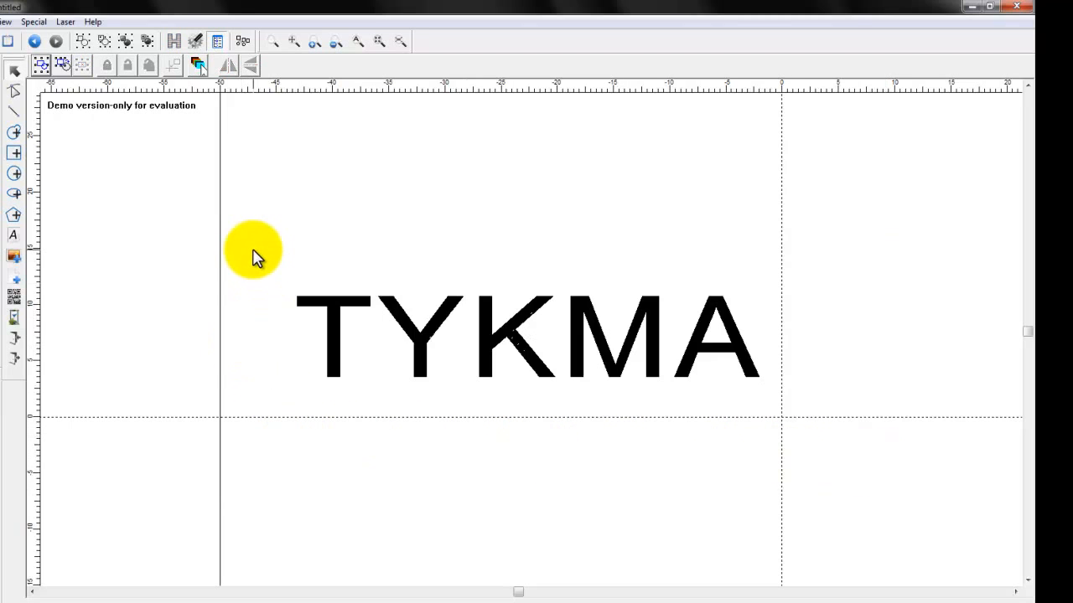
{"action": "mouse_move", "coordinate": [658, 275]}
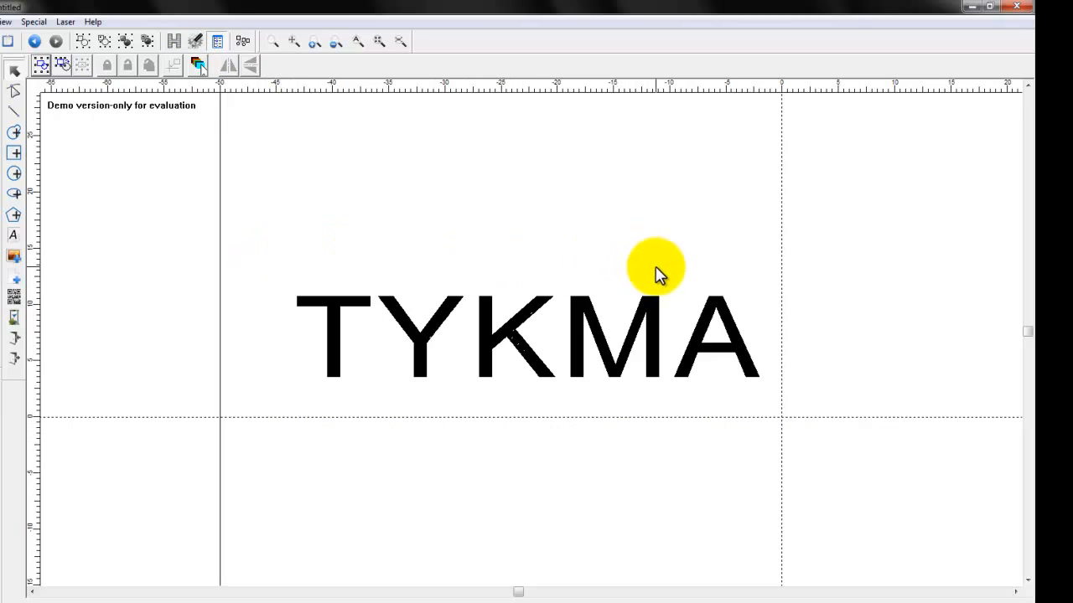
{"action": "mouse_move", "coordinate": [843, 277]}
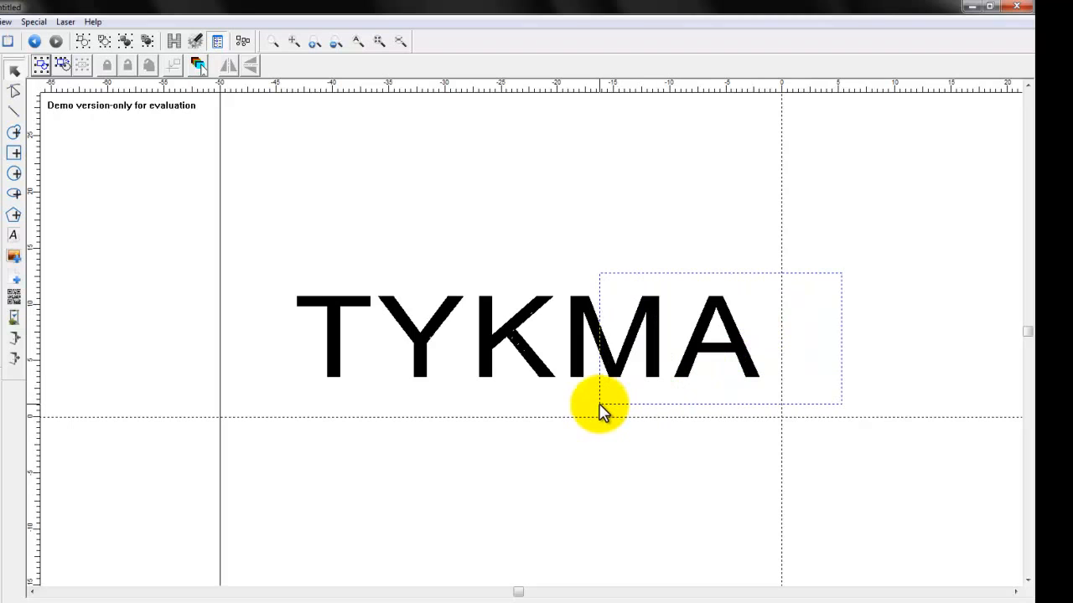
{"action": "left_click_drag", "start_coordinate": [599, 407], "coordinate": [717, 381]}
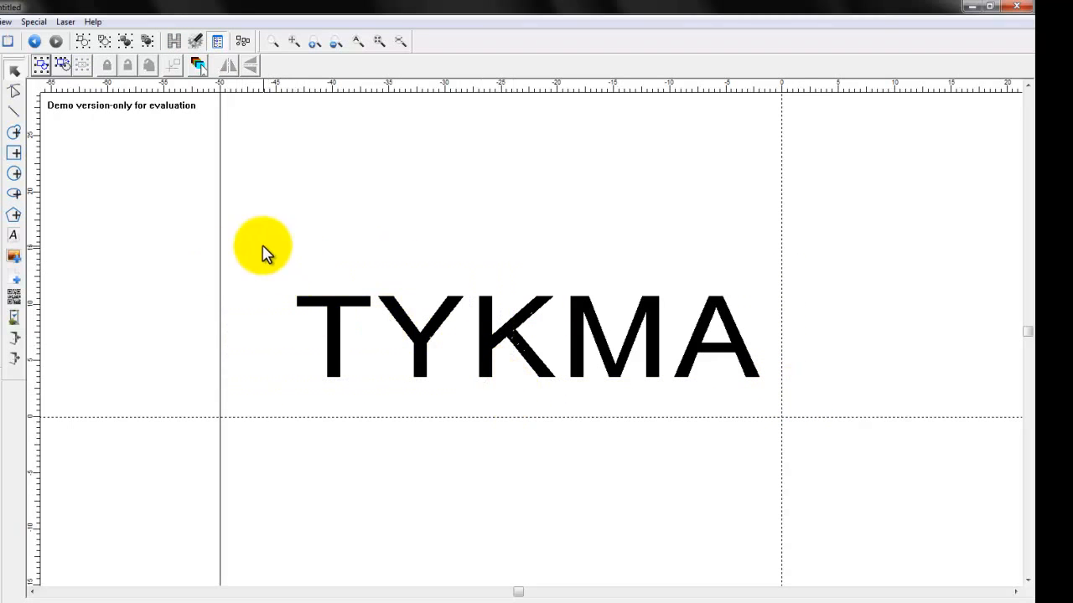
{"action": "mouse_move", "coordinate": [801, 350]}
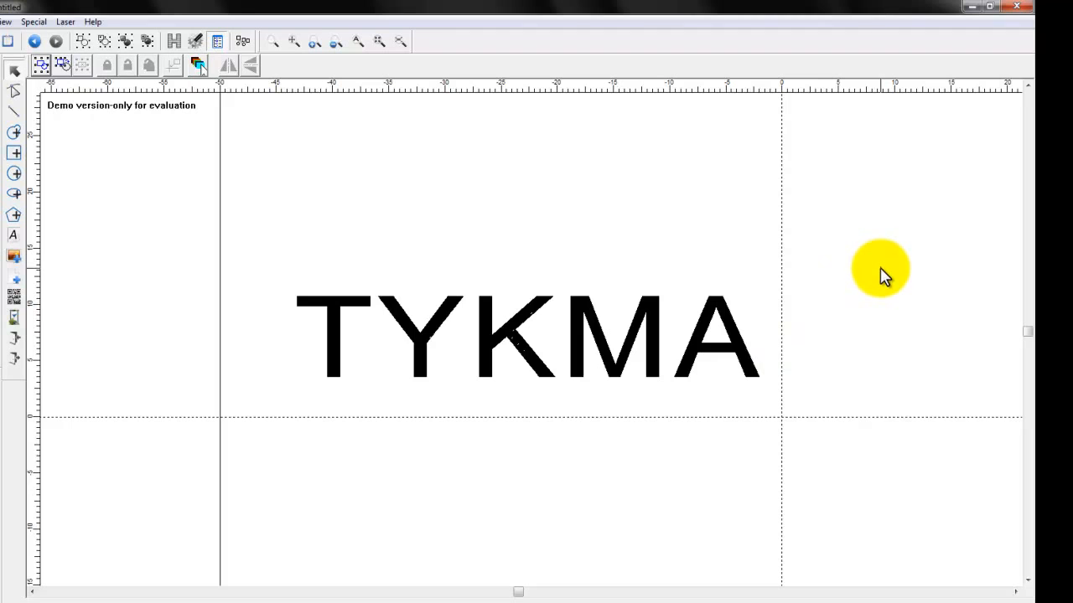
{"action": "left_click_drag", "start_coordinate": [880, 268], "coordinate": [729, 369]}
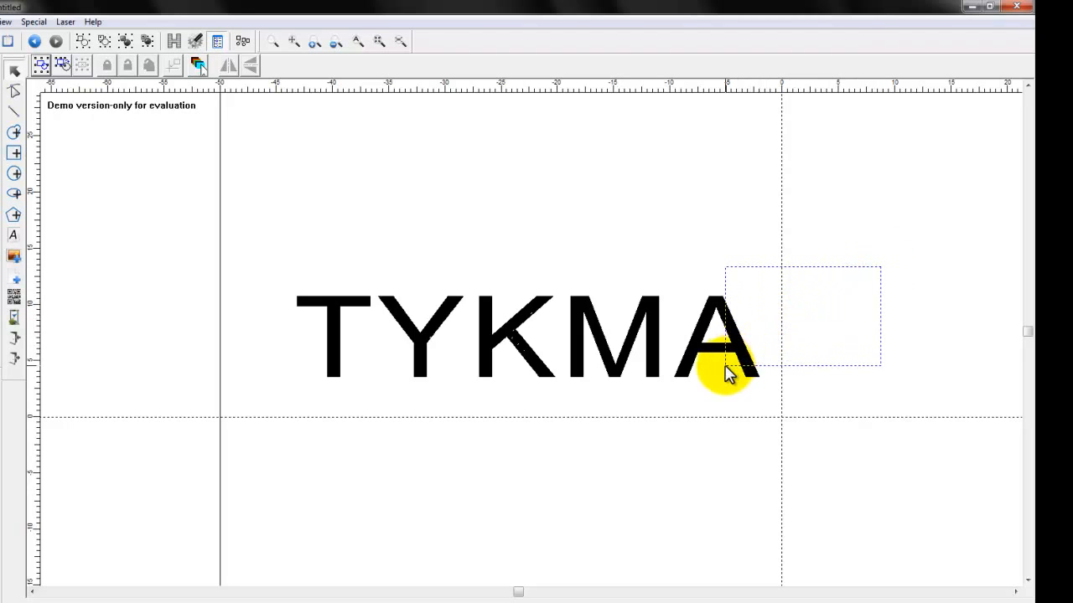